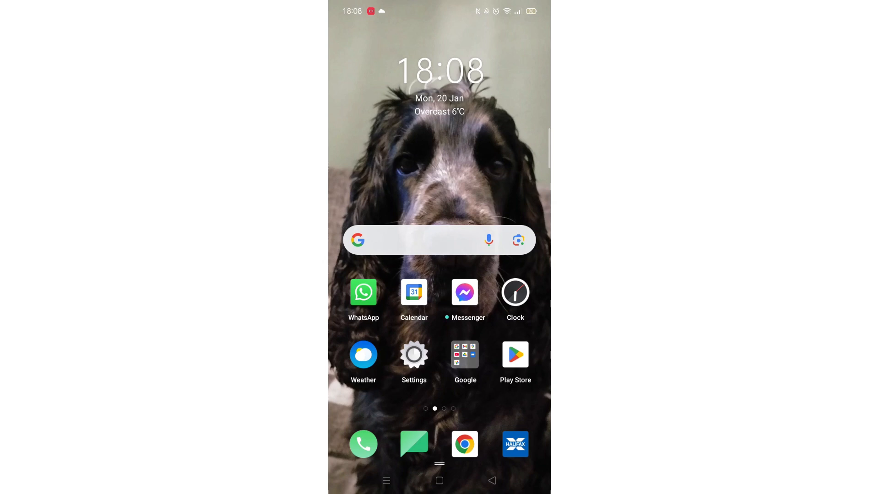
- Go from the home screen into Settings and reach the App management page
left_click(413, 356)
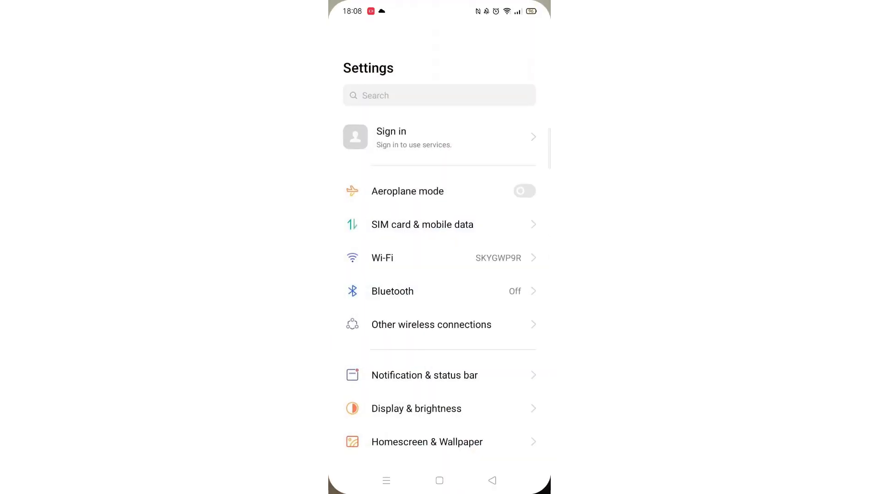
scroll("down", 3)
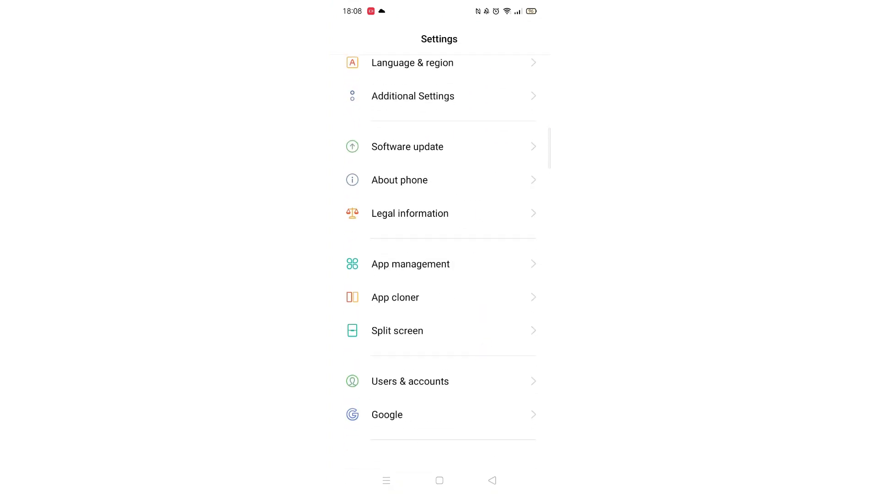
left_click(410, 264)
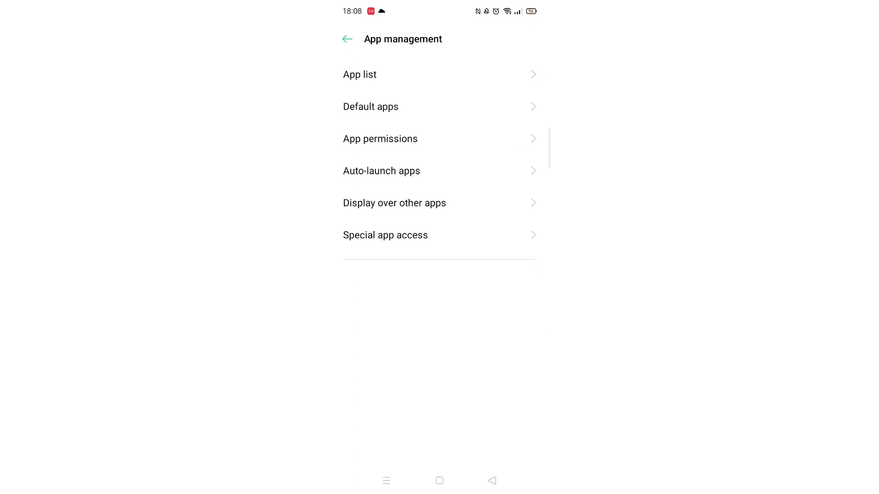
- Bring up the App list and scroll down until Uber Eats is in view
left_click(359, 74)
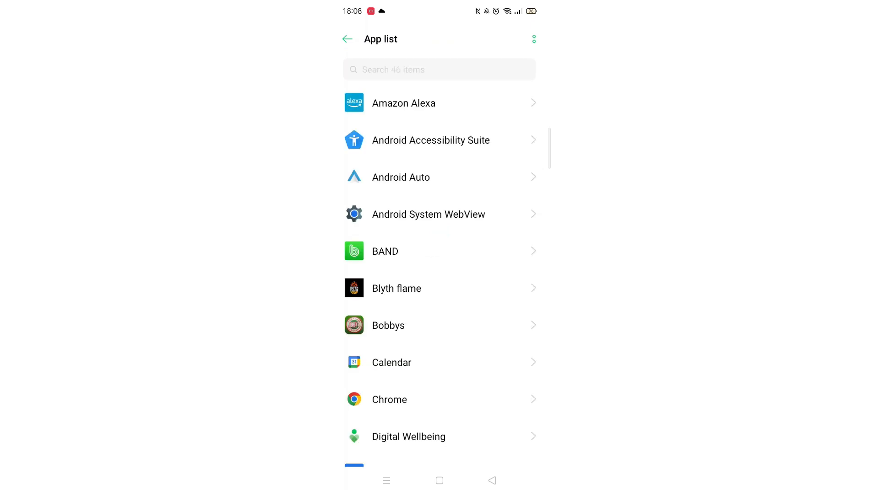
scroll("down", 3)
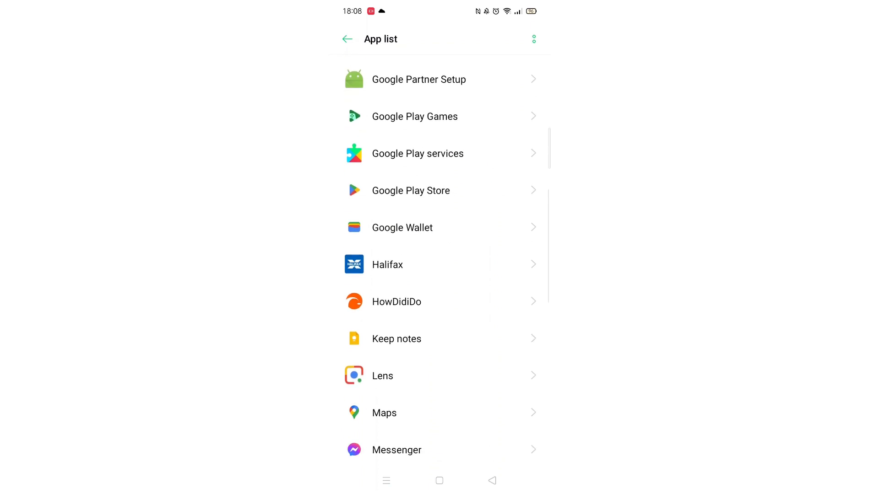
scroll("down", 3)
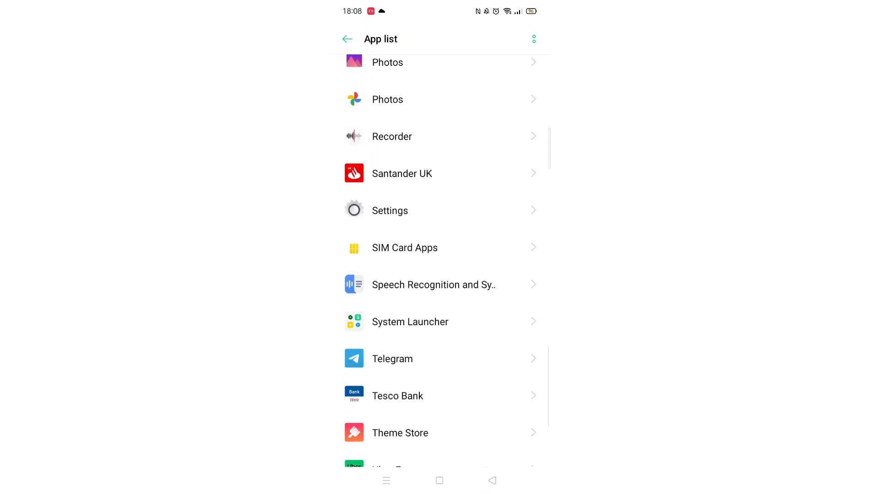
scroll("down", 3)
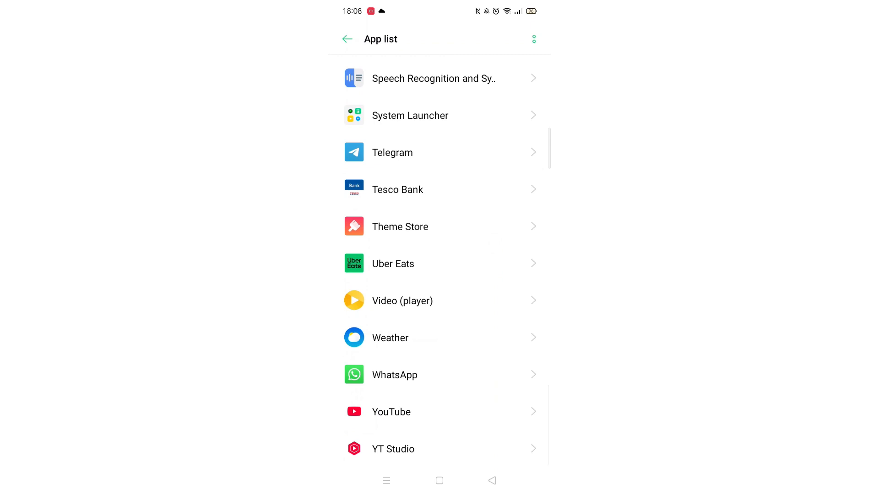
- From the Uber Eats App info page, force stop the app and confirm it
left_click(392, 264)
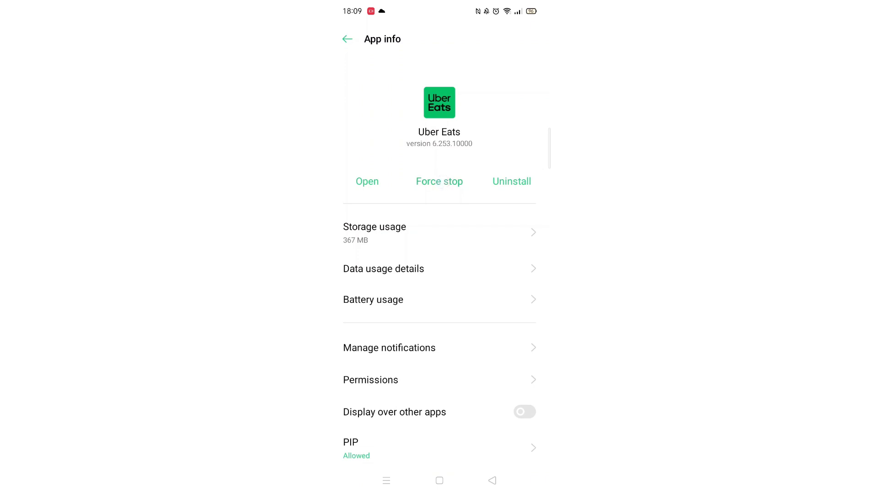
left_click(439, 182)
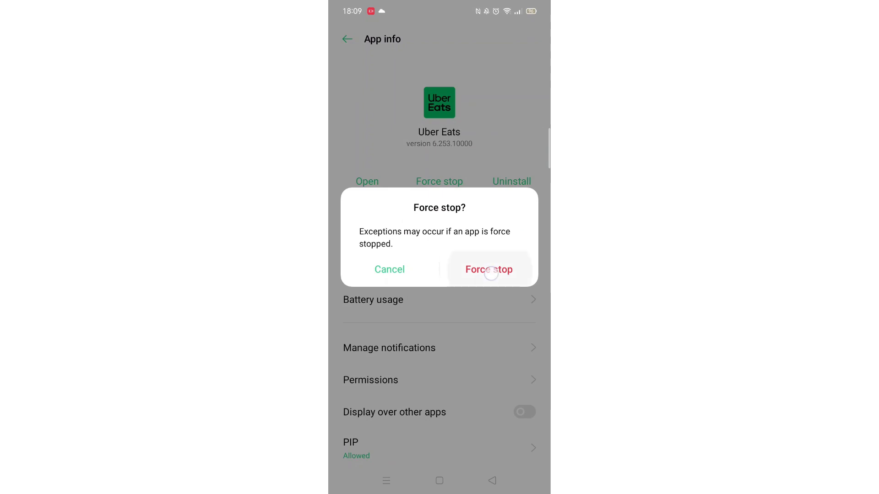
left_click(489, 269)
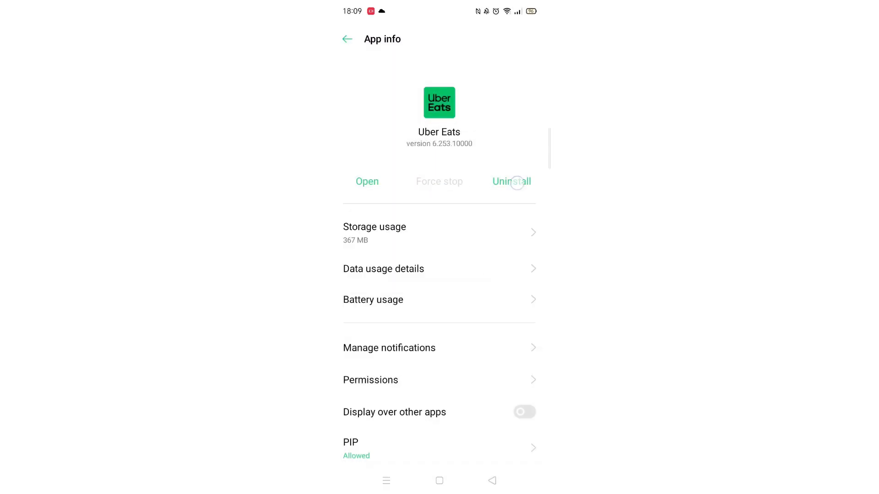
- Uninstall Uber Eats from its App info page and confirm with OK
left_click(511, 181)
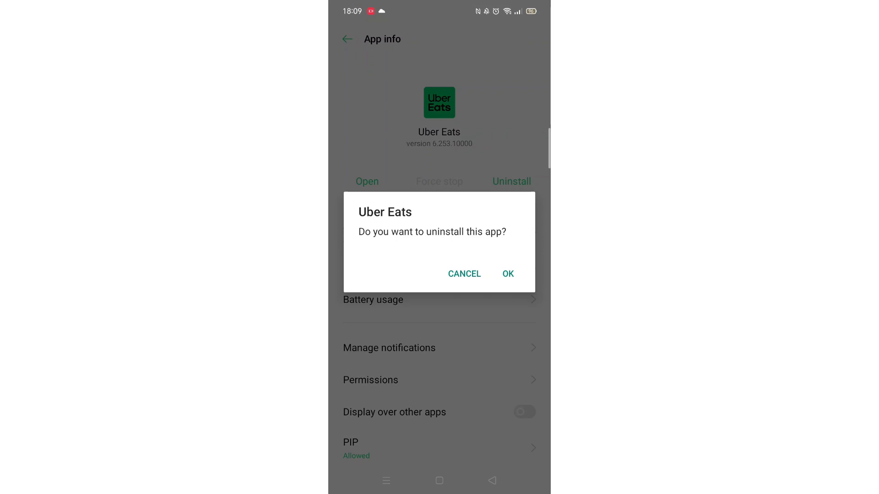
left_click(507, 274)
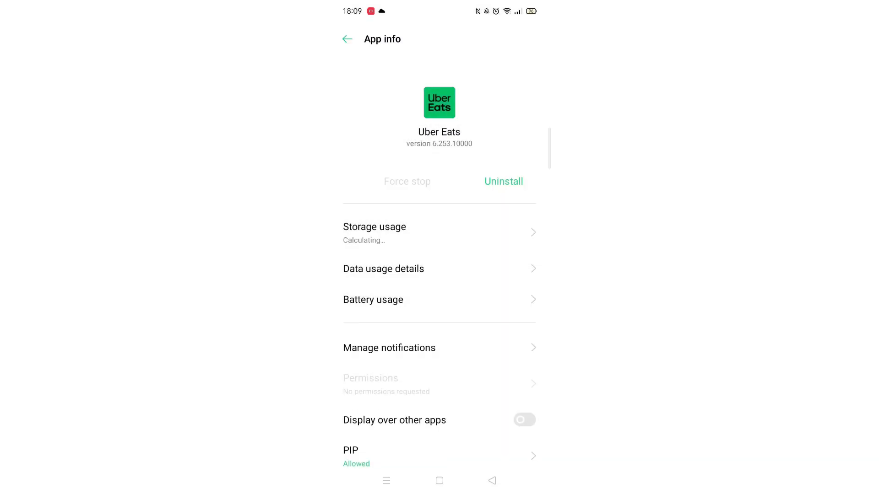
- Return to the App list and scroll to verify Uber Eats is gone
left_click(347, 38)
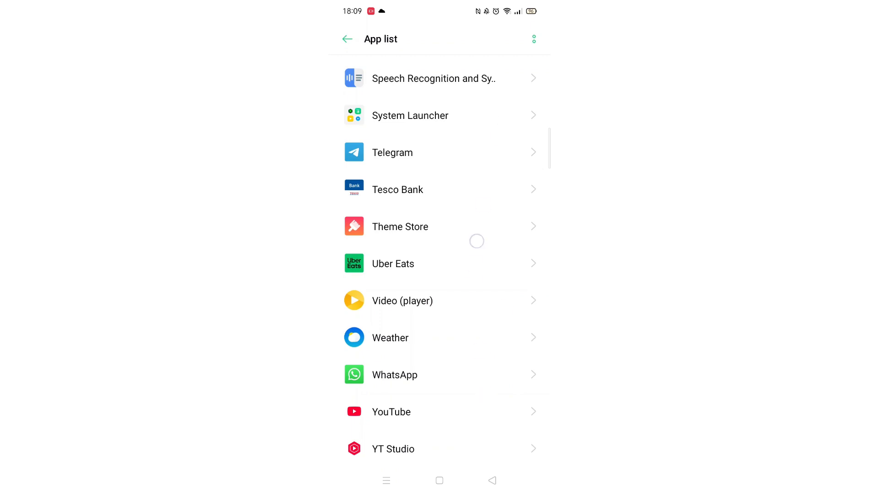
scroll("down", 3)
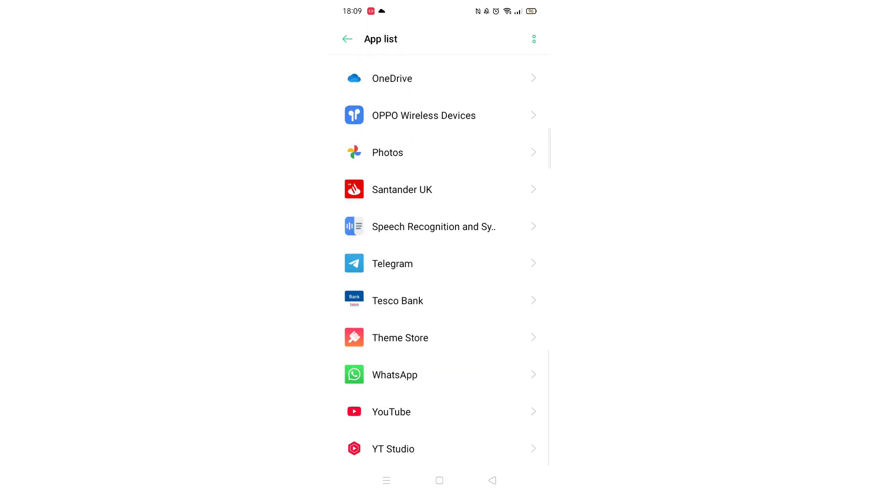